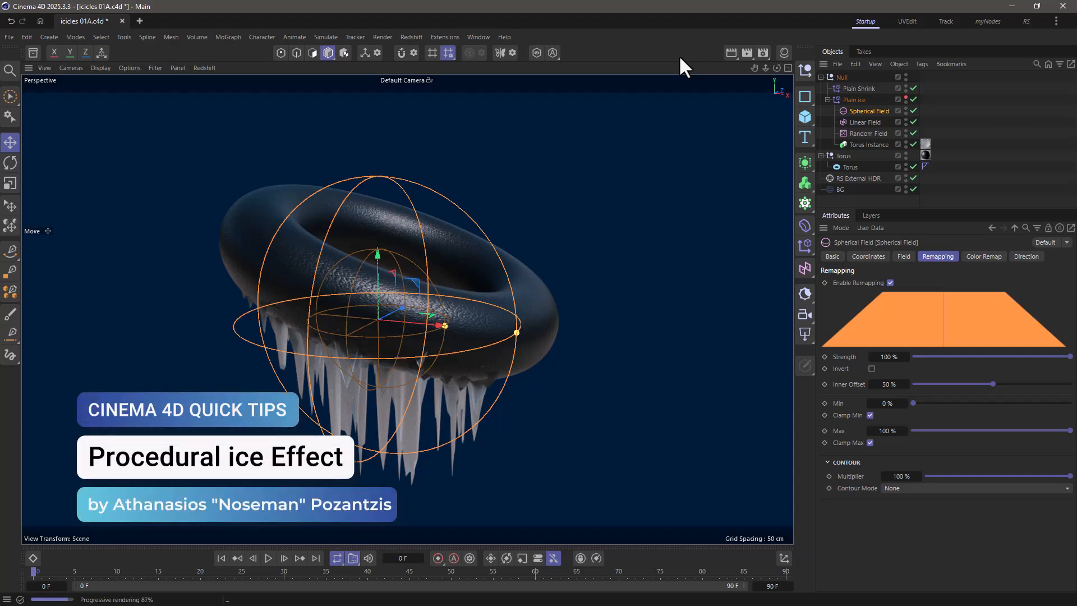
mouse_move(851, 122)
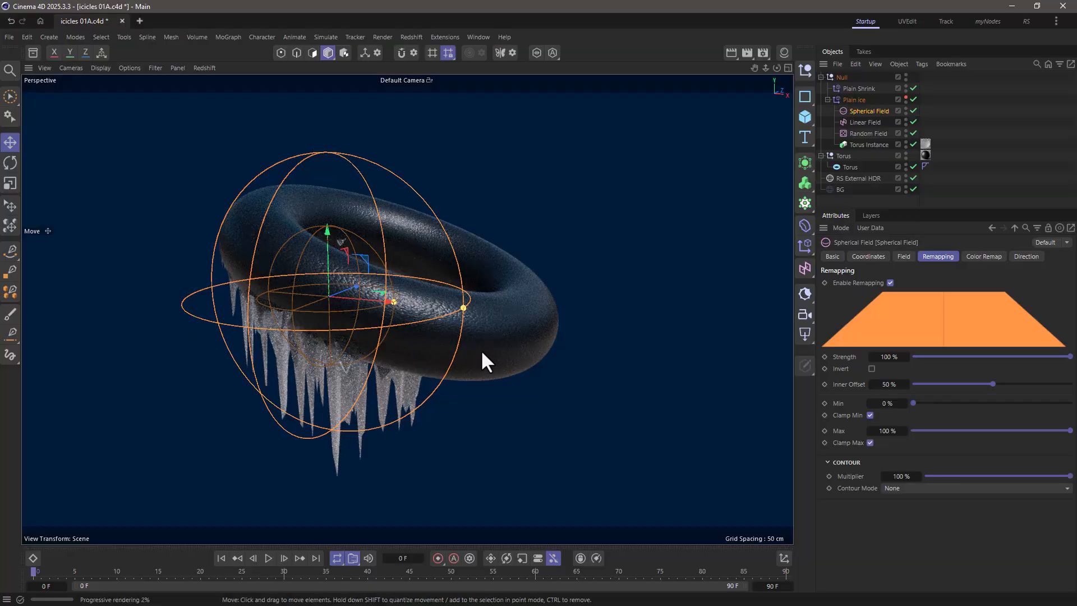
mouse_move(517, 355)
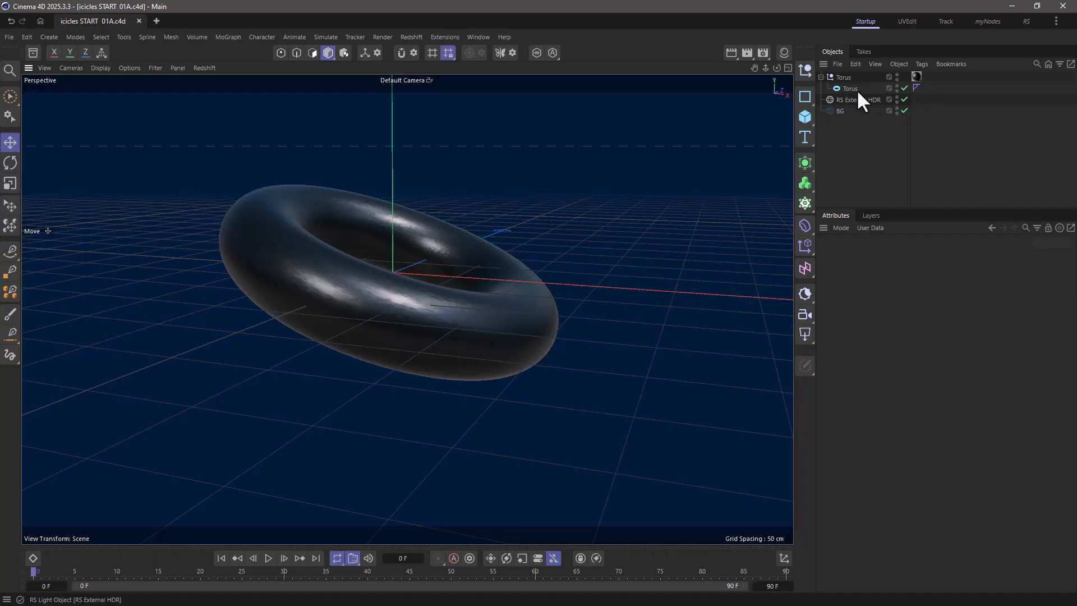
- Create an Instance of the Torus from the Generators menu and name it ice
click(851, 88)
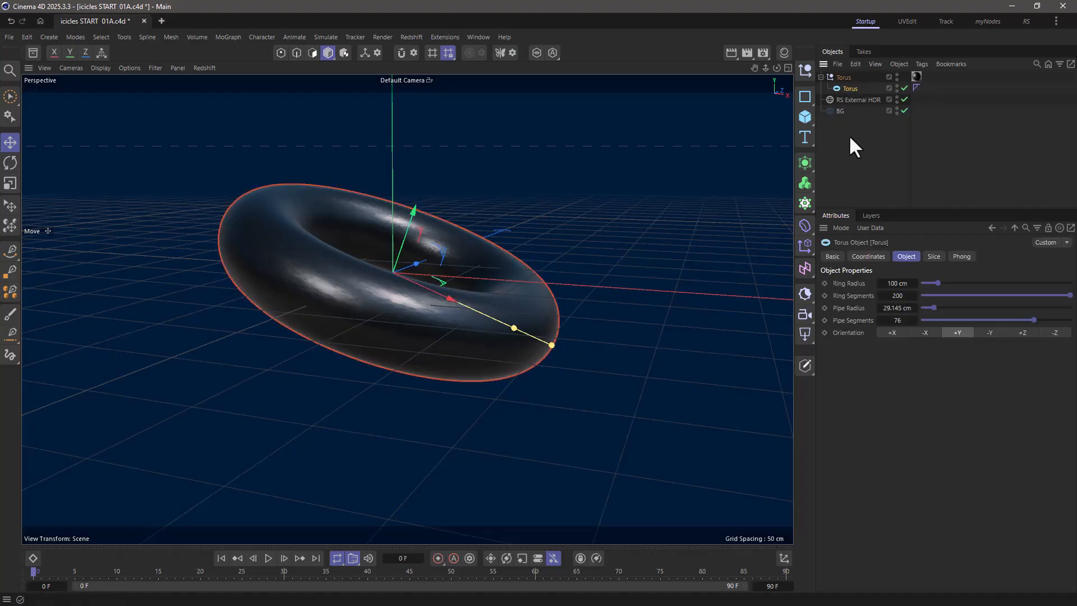
click(804, 163)
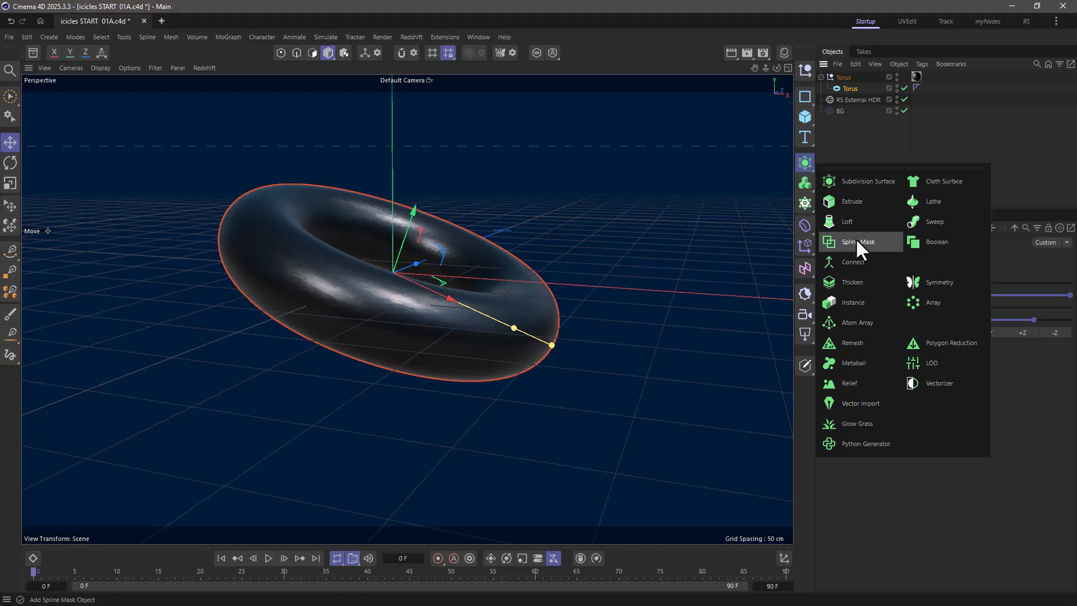
click(852, 302)
text(ice)
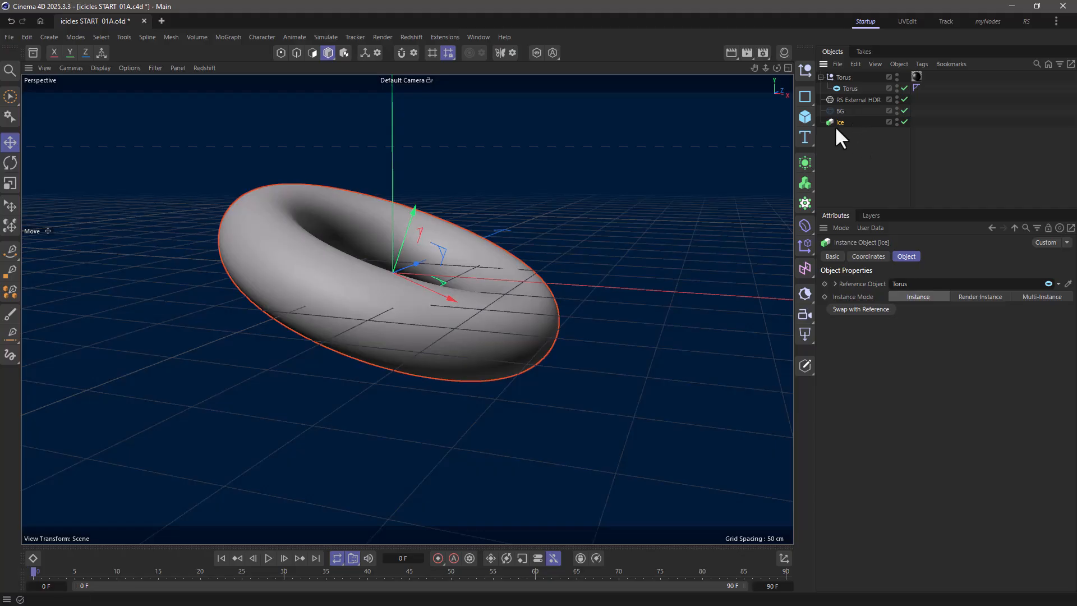
mouse_move(857, 102)
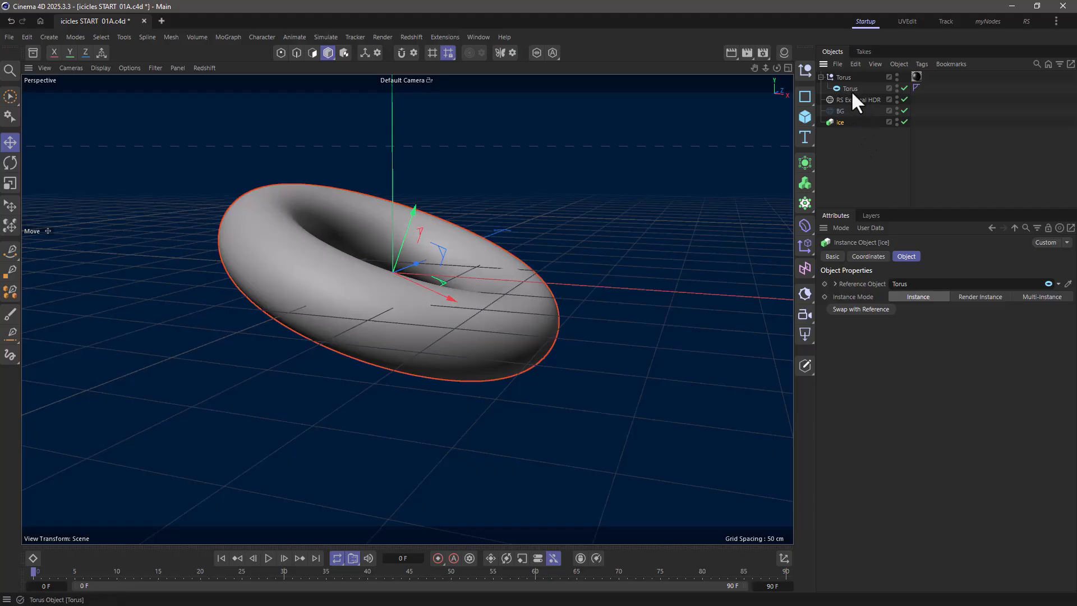
mouse_move(860, 153)
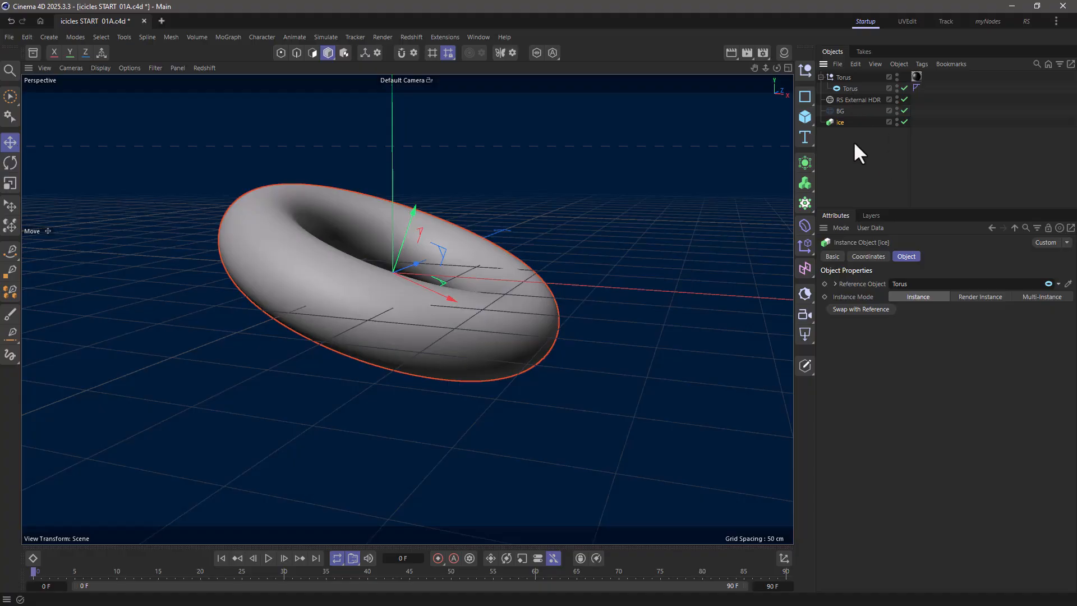
mouse_move(832, 113)
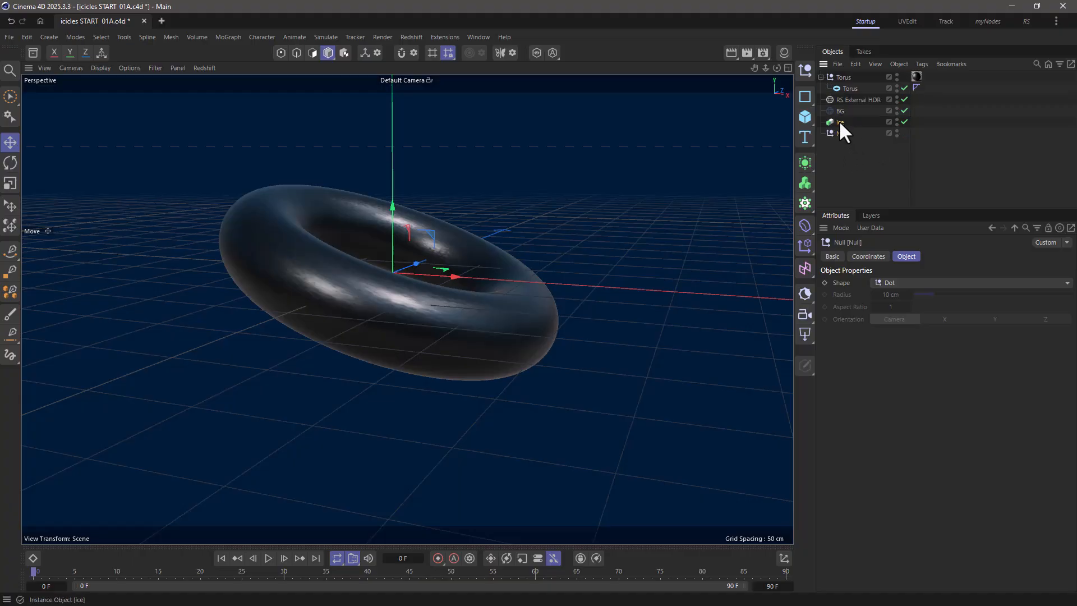
- Add a Plain effector named Plain shrink with Point deformation and zeroed position
click(841, 123)
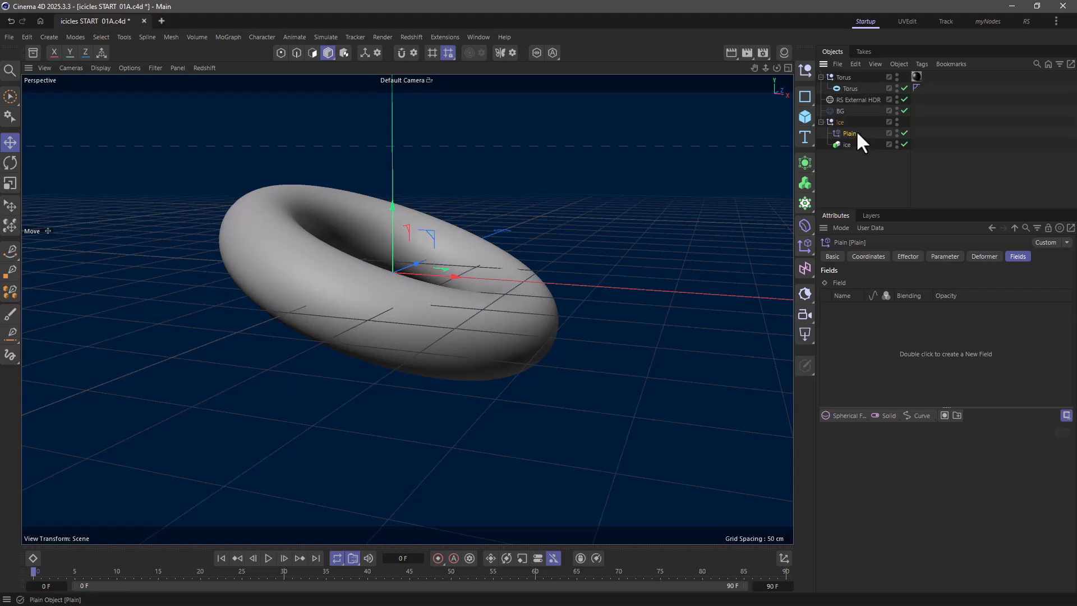
double_click(850, 134)
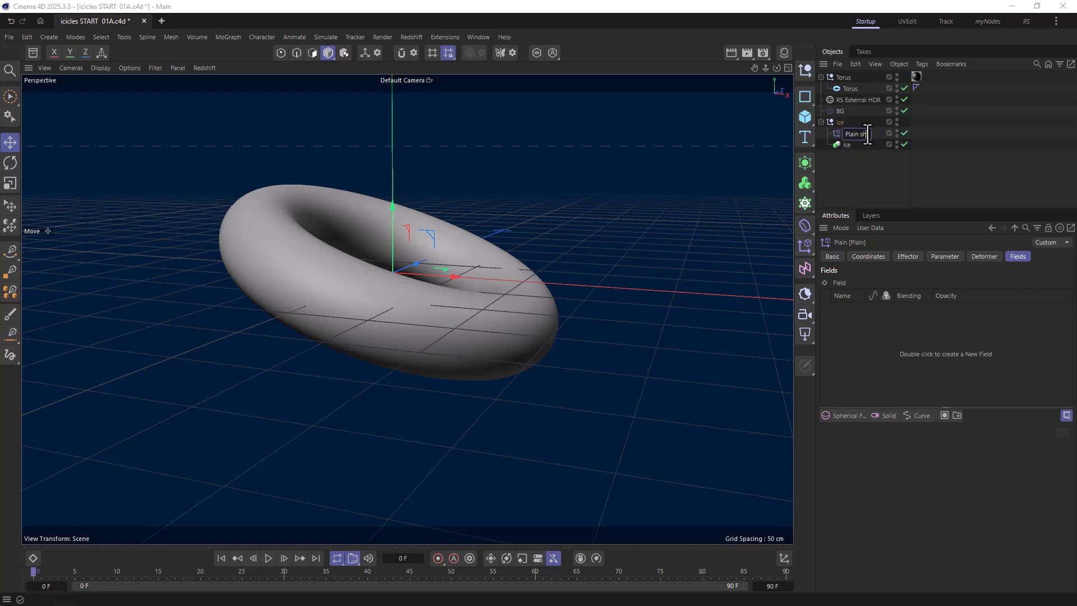
click(984, 256)
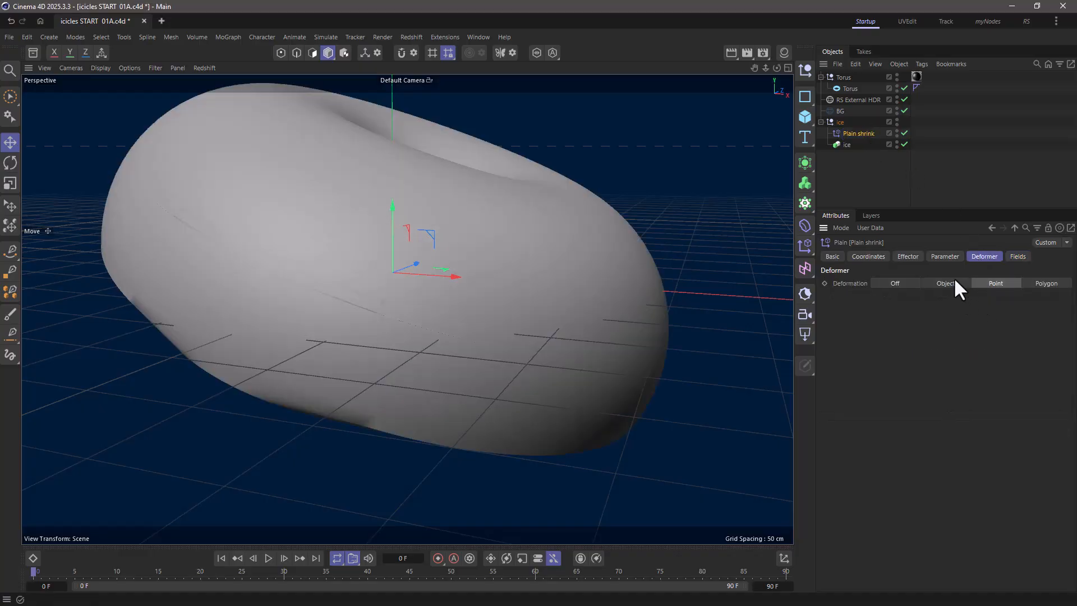
click(944, 256)
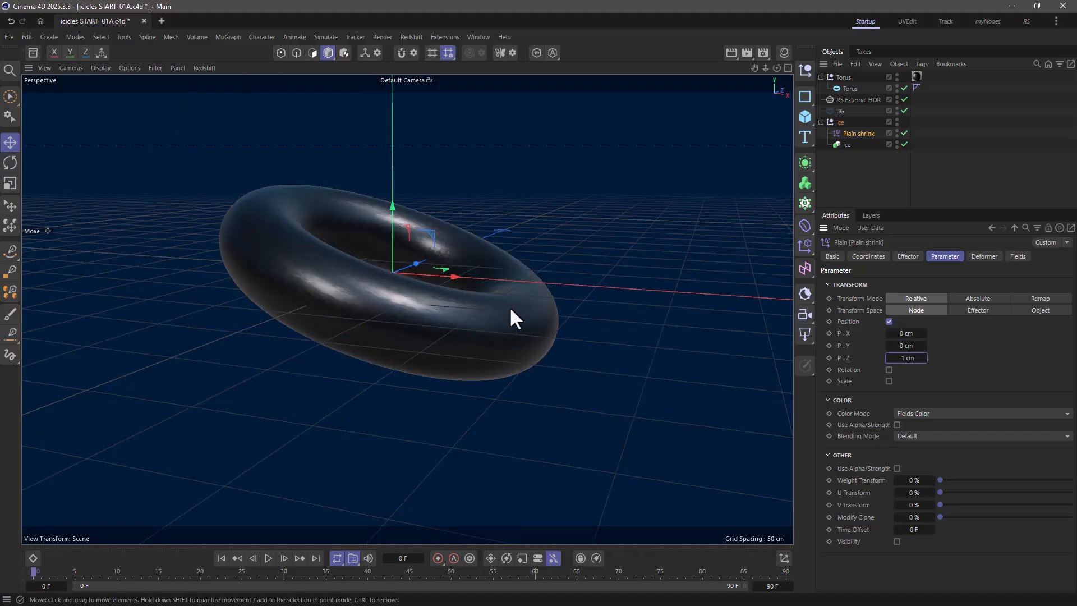
mouse_move(880, 179)
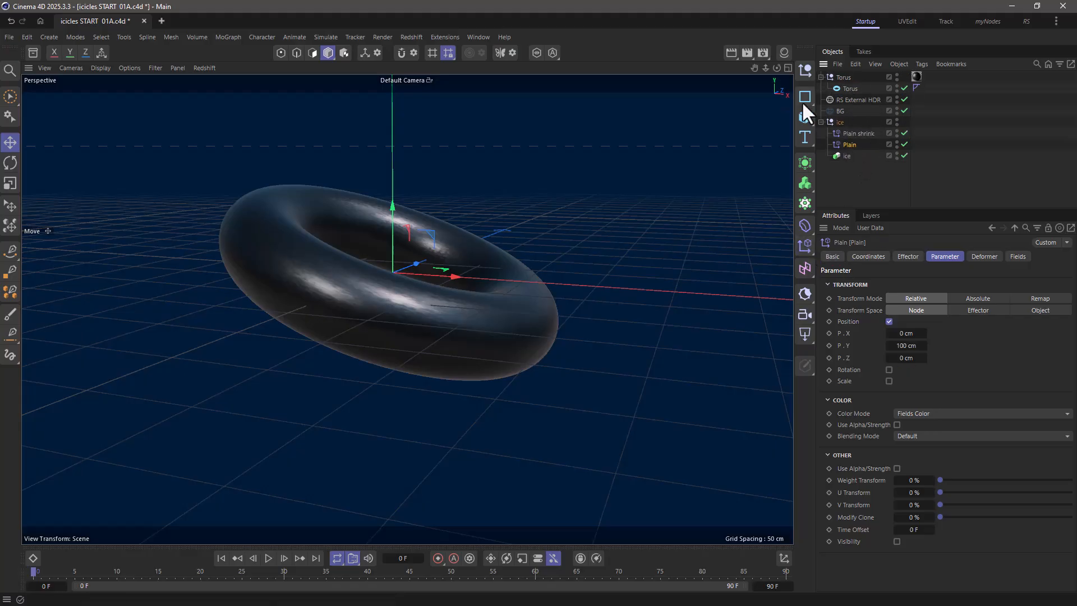
- Name the duplicate Plain ice, keep Point deformation, use Effector transform space with P.Y 100 cm
double_click(851, 145)
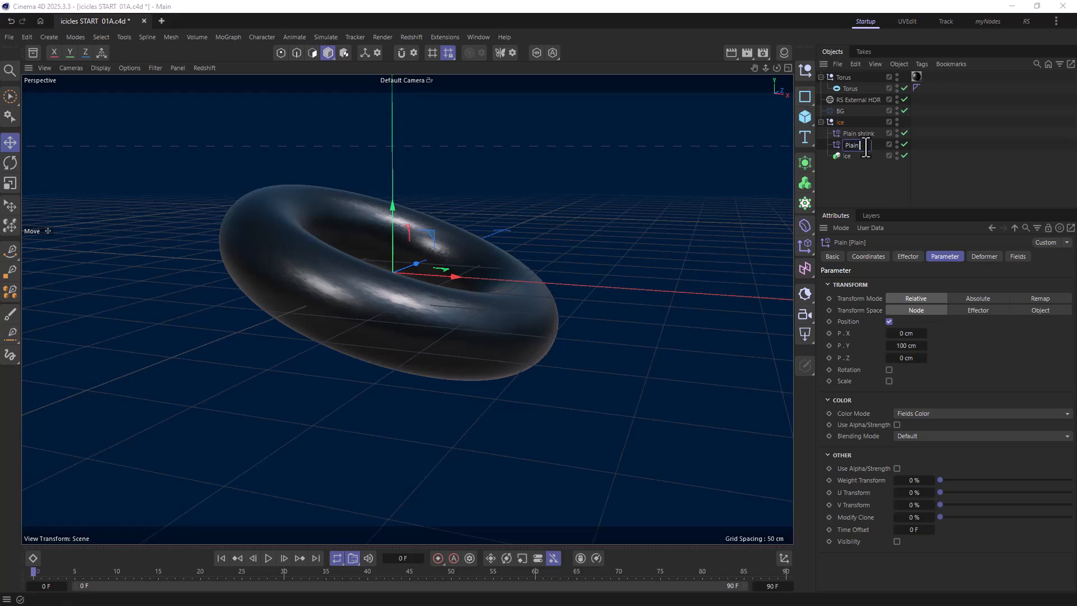
text(ice)
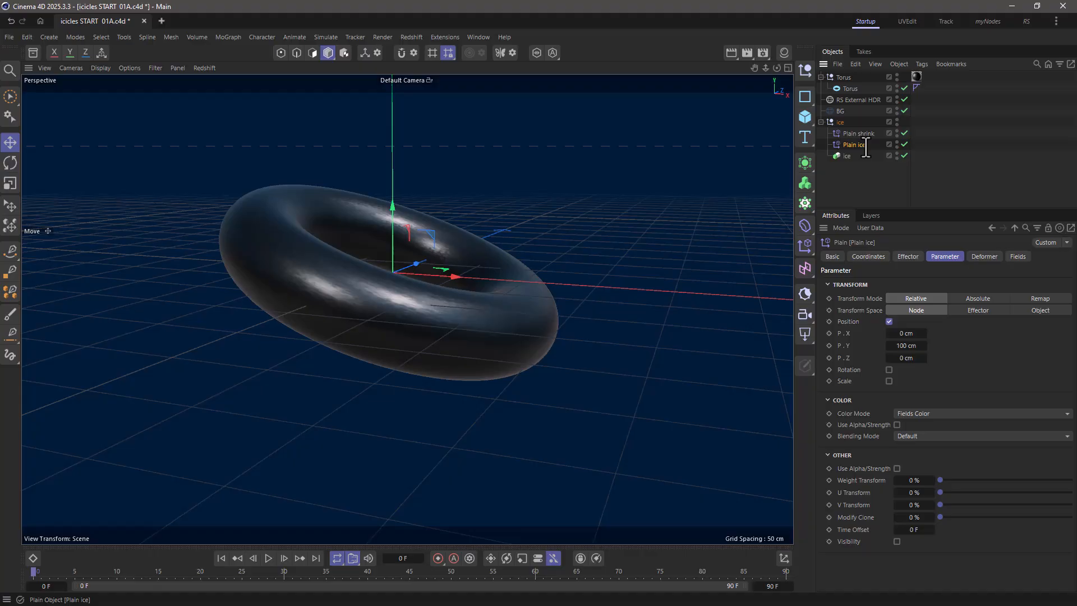
click(983, 256)
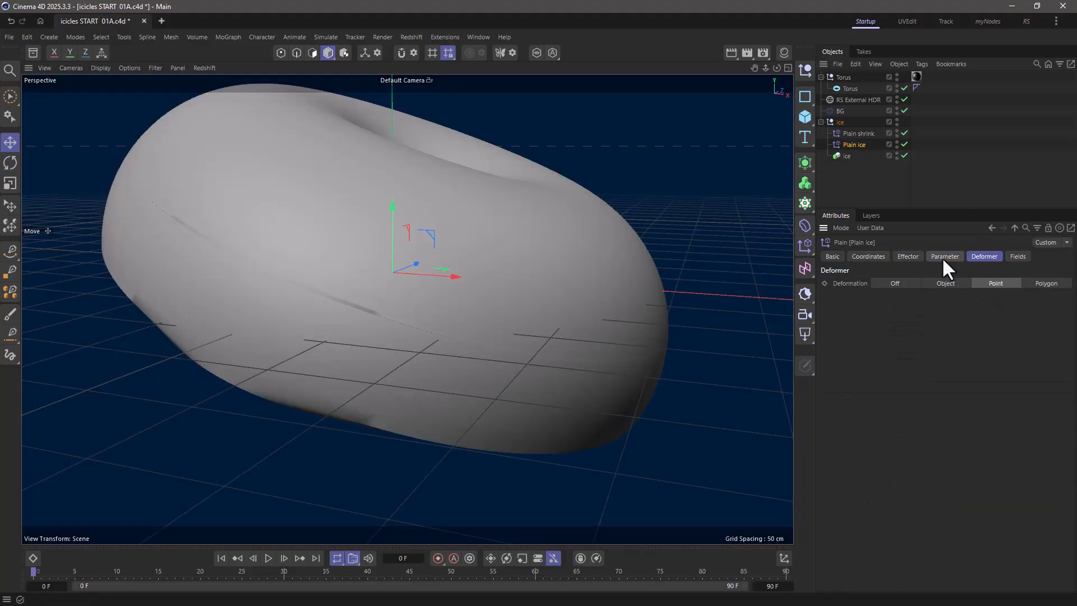
click(945, 255)
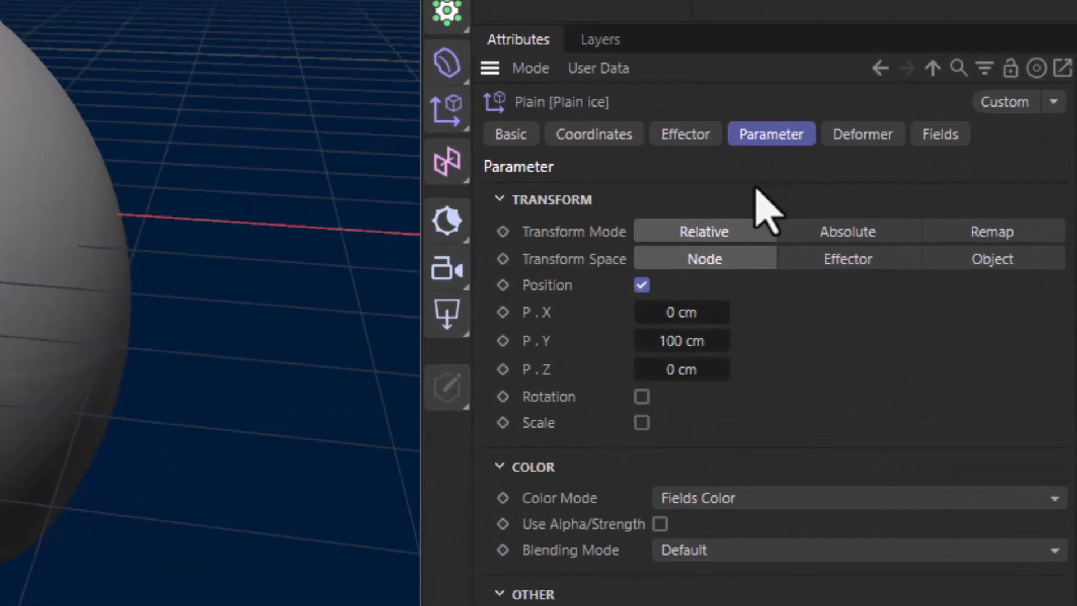
mouse_move(616, 299)
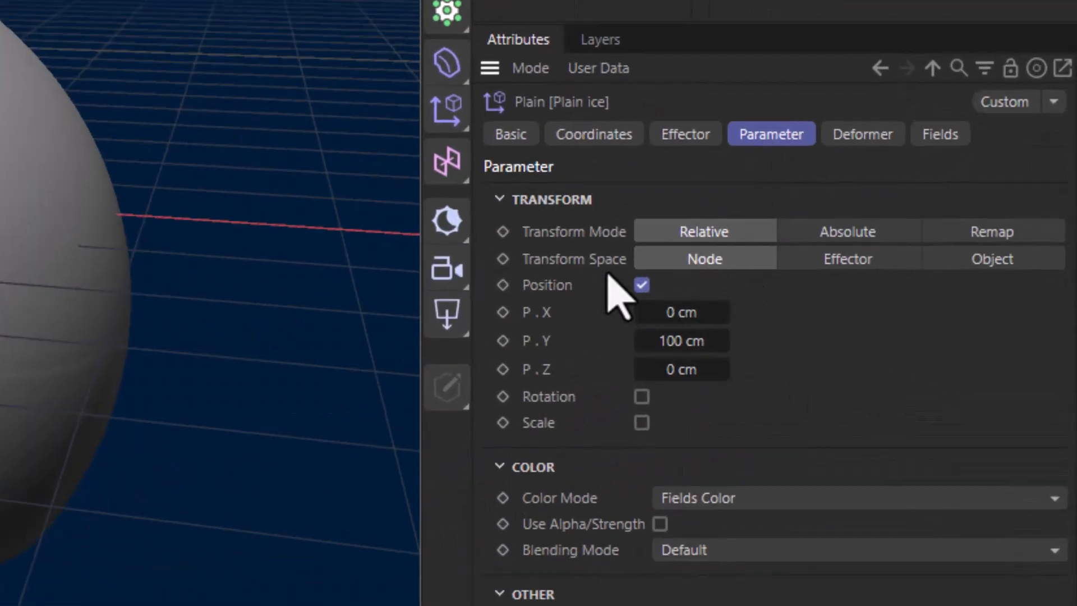
click(847, 258)
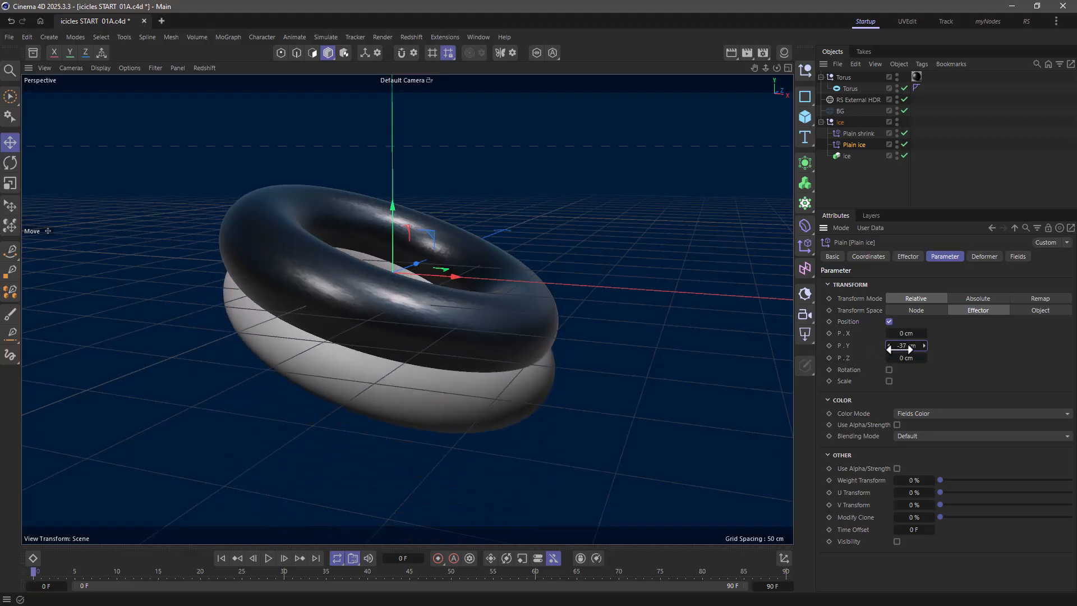
- Give Plain ice a Random Field with Luka noise, larger scale, and P.Y -98 cm
click(1018, 256)
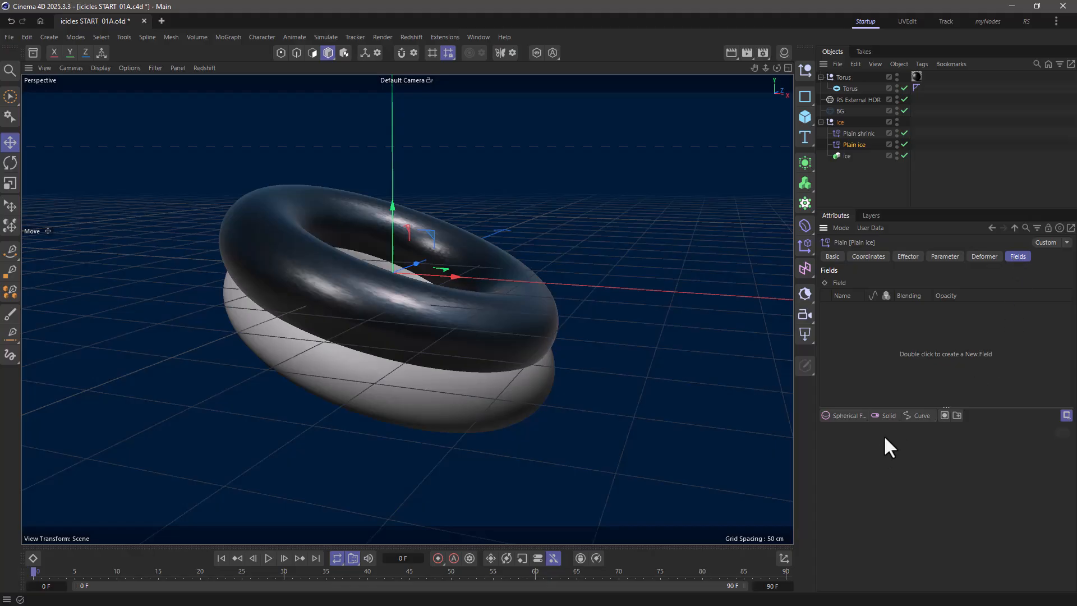
mouse_move(823, 412)
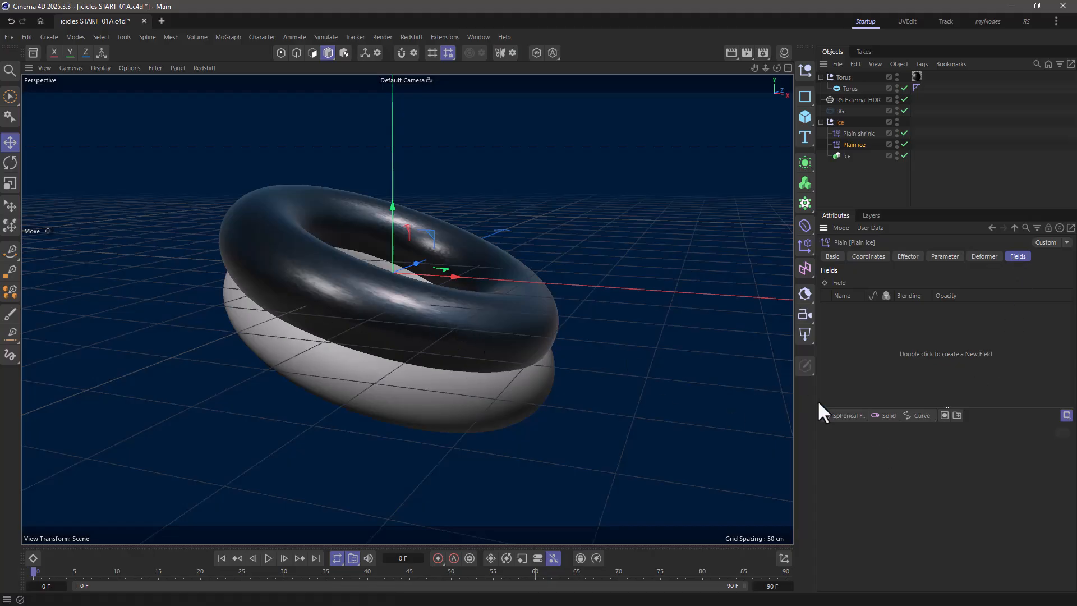
click(847, 415)
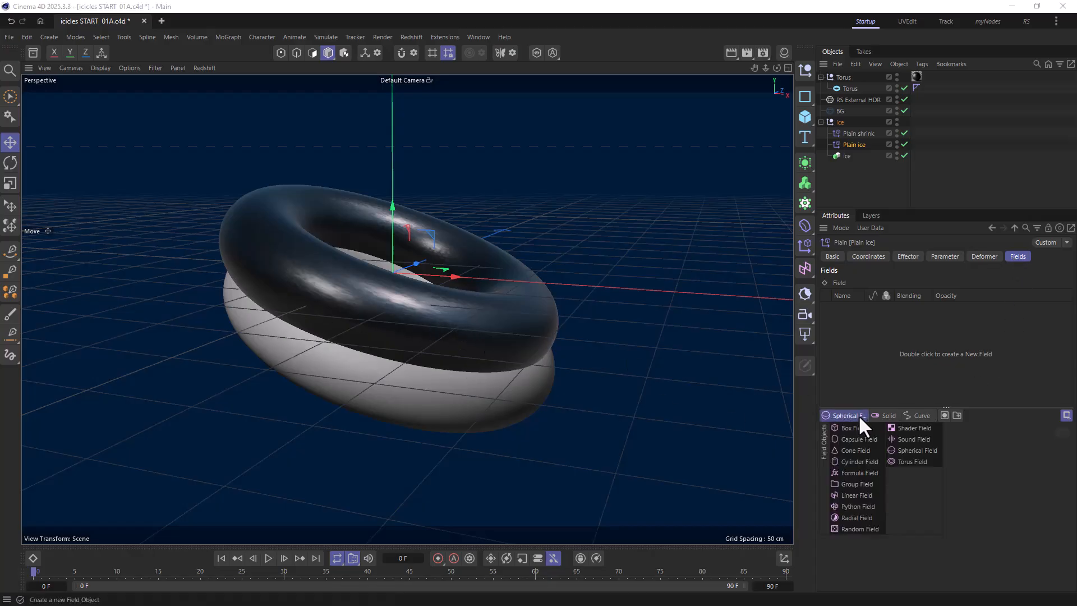
mouse_move(873, 537)
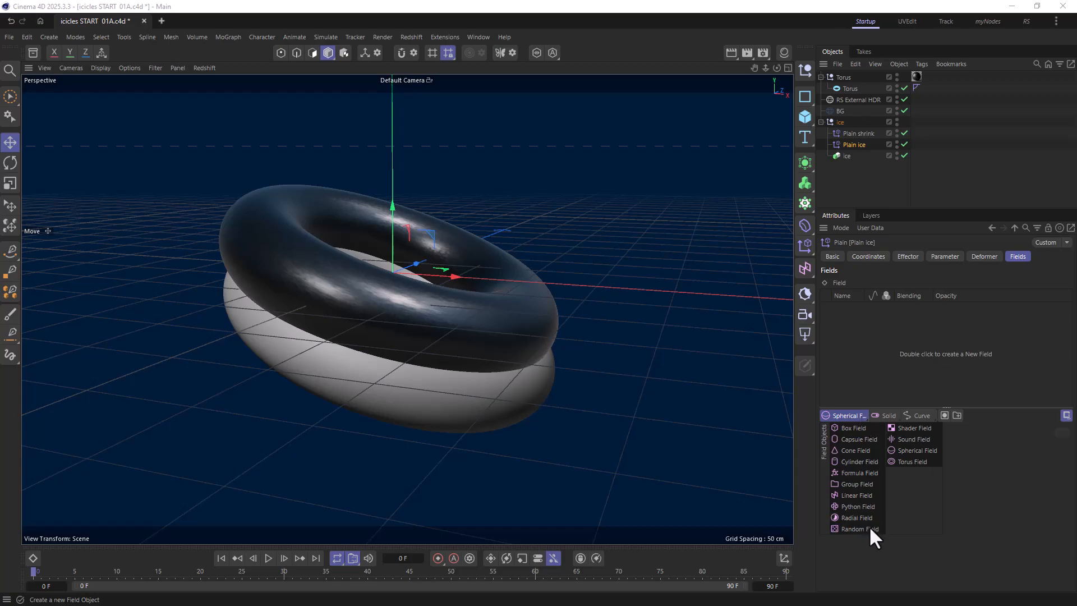
click(858, 528)
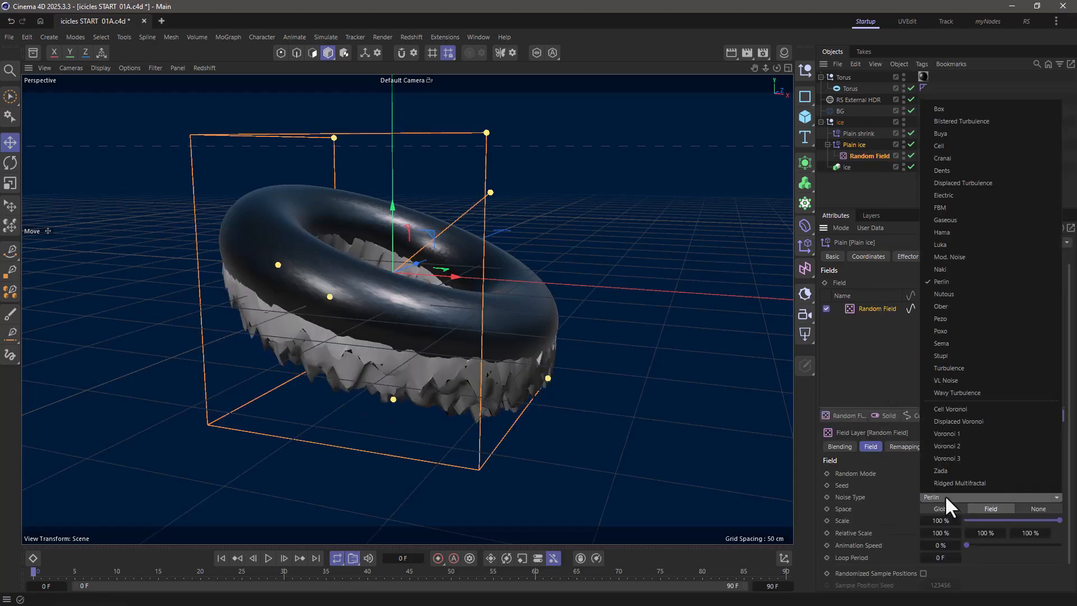
click(940, 243)
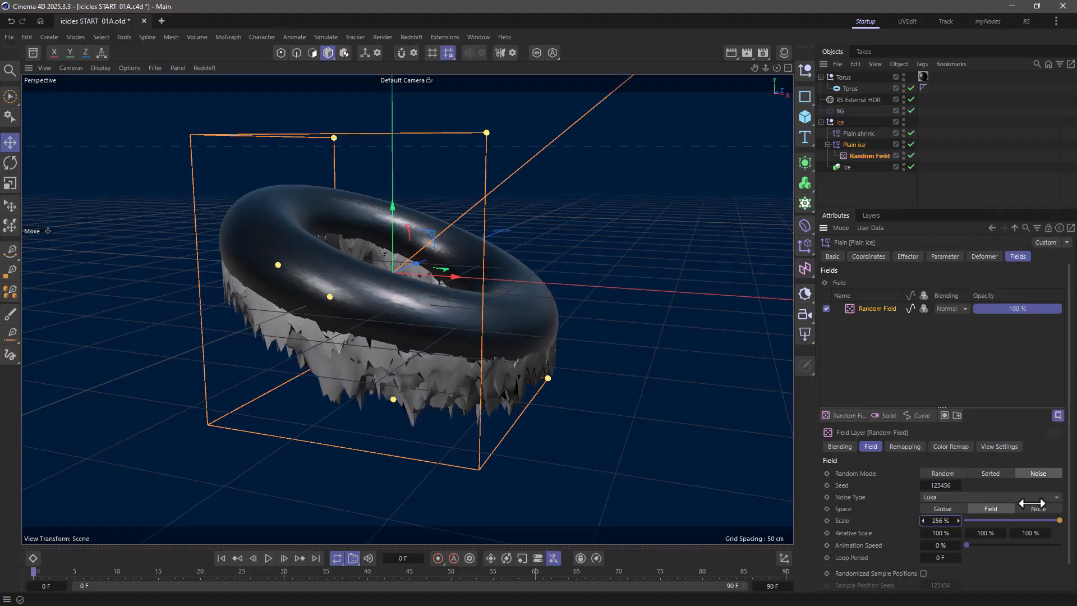
click(943, 256)
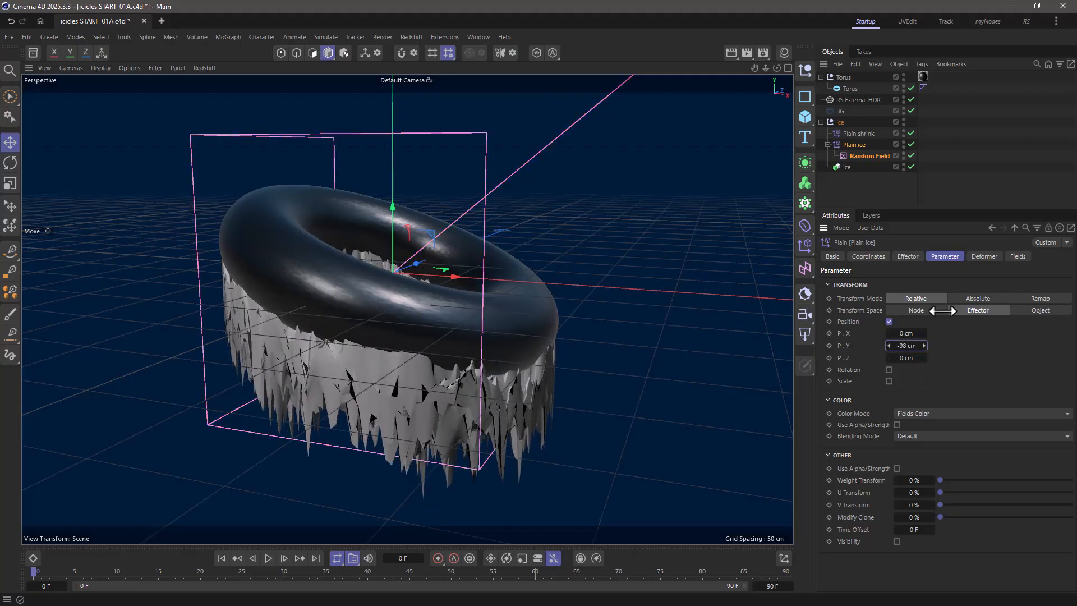
click(1017, 256)
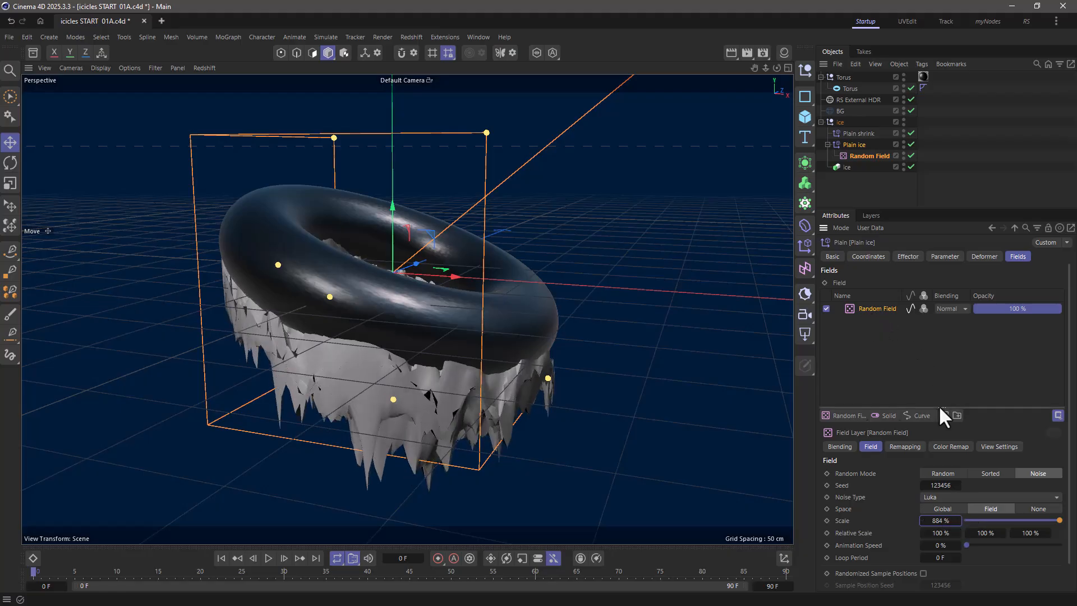
- Add a Curve layer, shape it into pointed icicles, and collapse the field folder
click(955, 415)
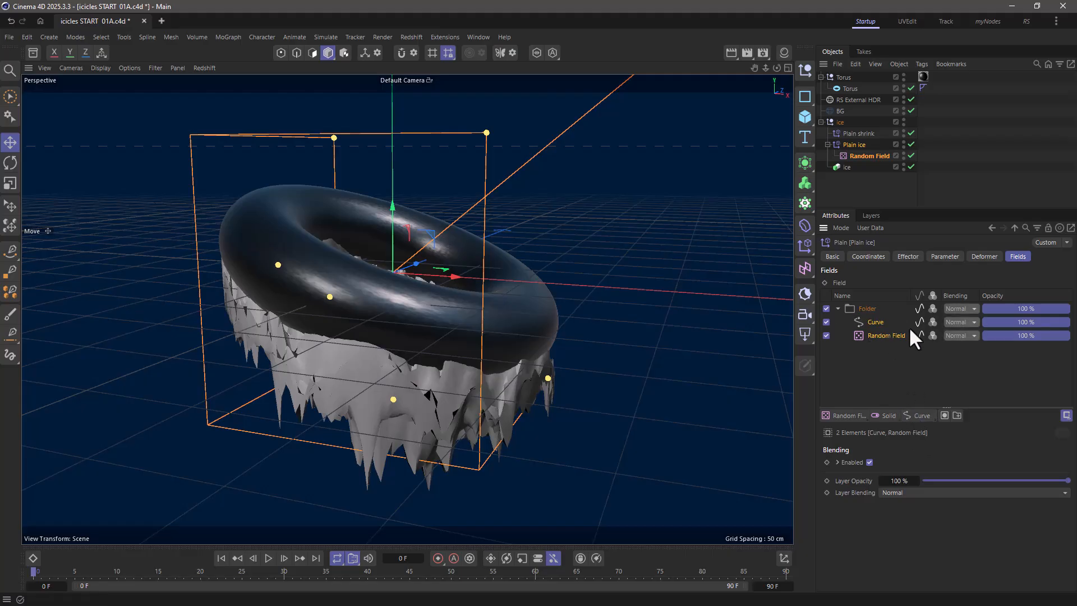
mouse_move(925, 444)
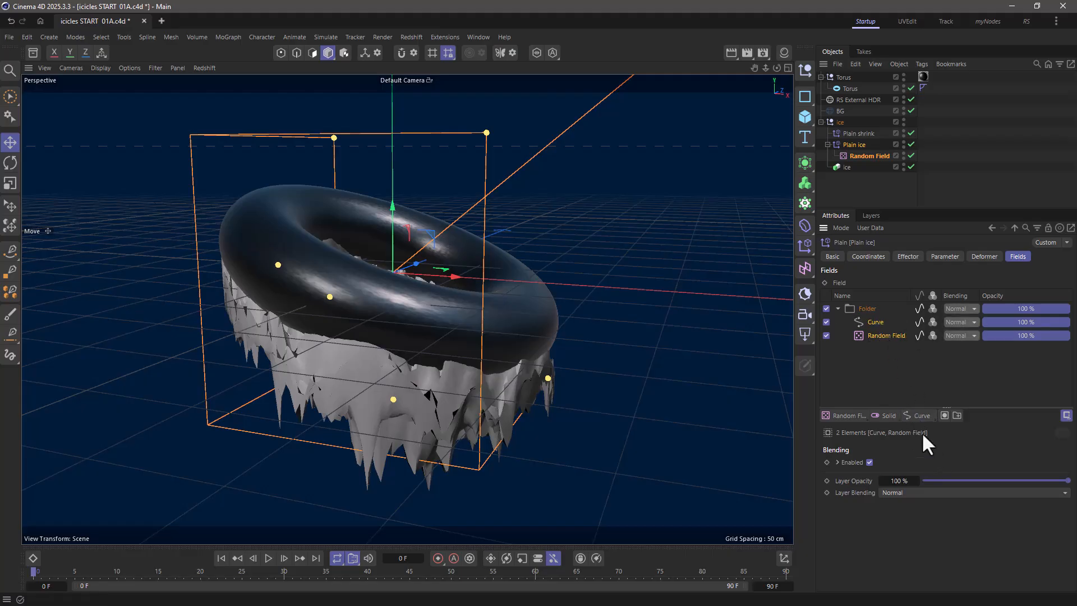
click(876, 322)
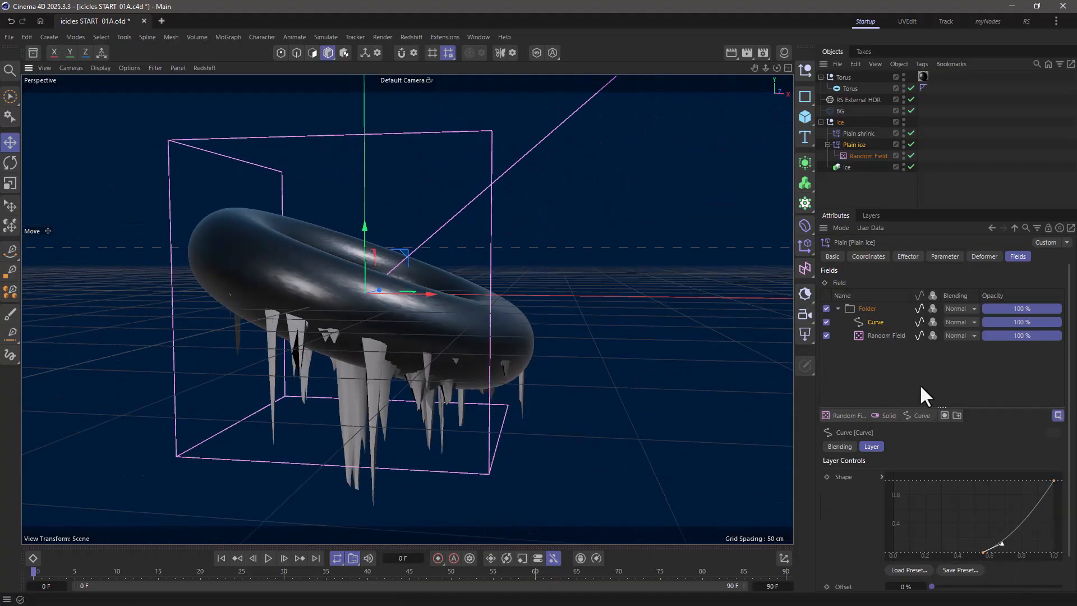
click(829, 308)
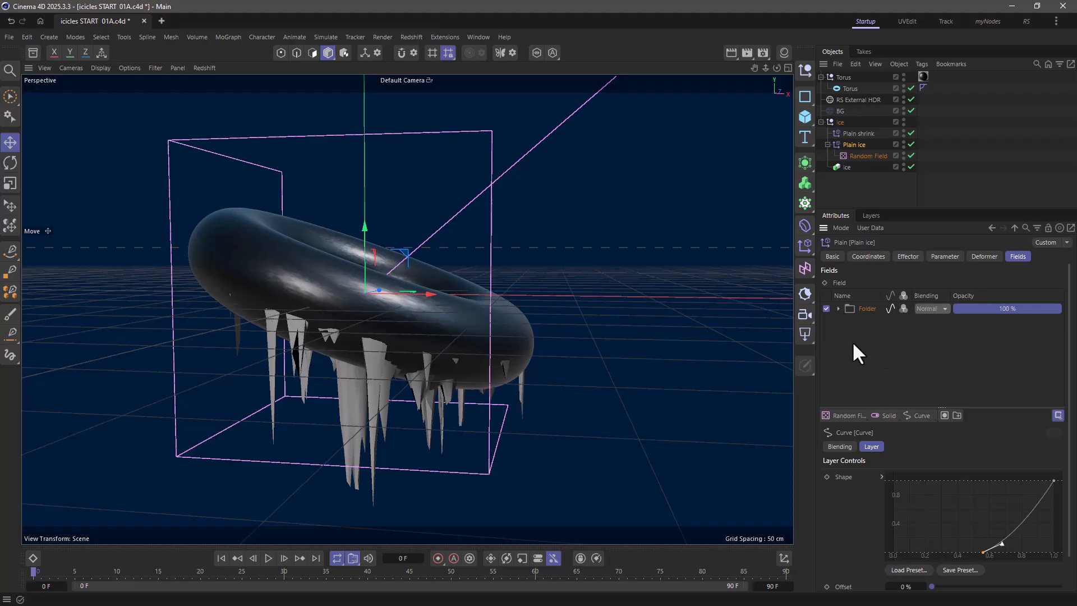
mouse_move(895, 383)
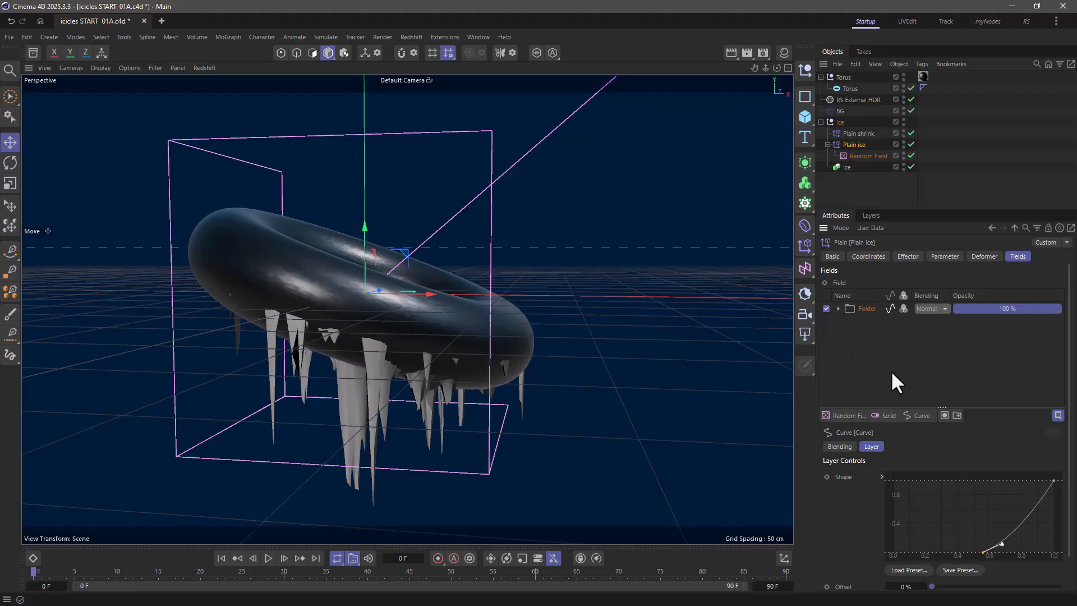
mouse_move(871, 369)
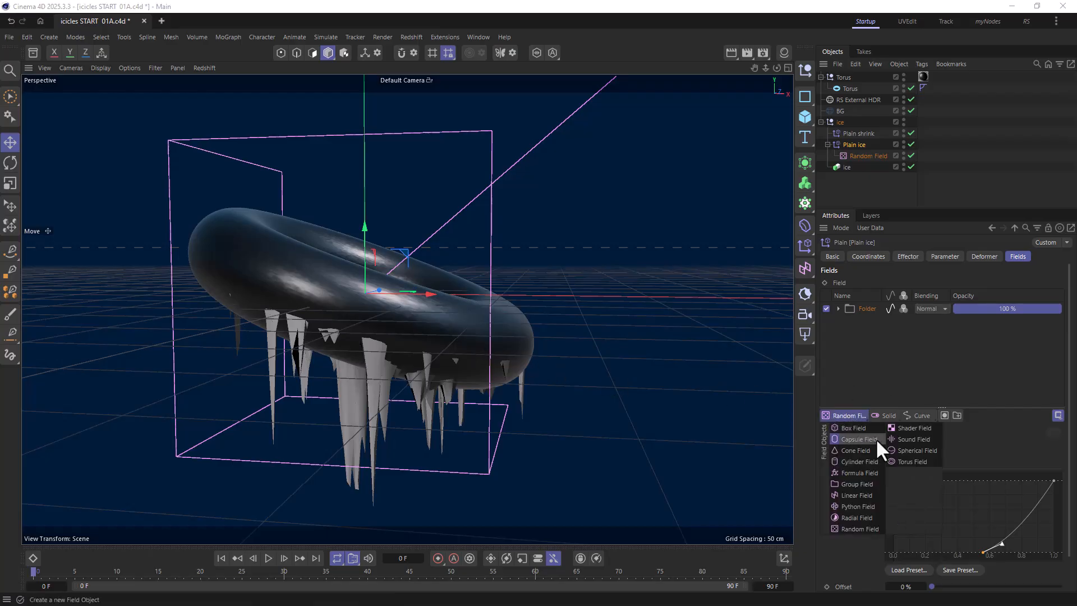
- Add a Multiply Spherical Field, position it through the torus, and set effector P.Y to -157 cm
click(912, 450)
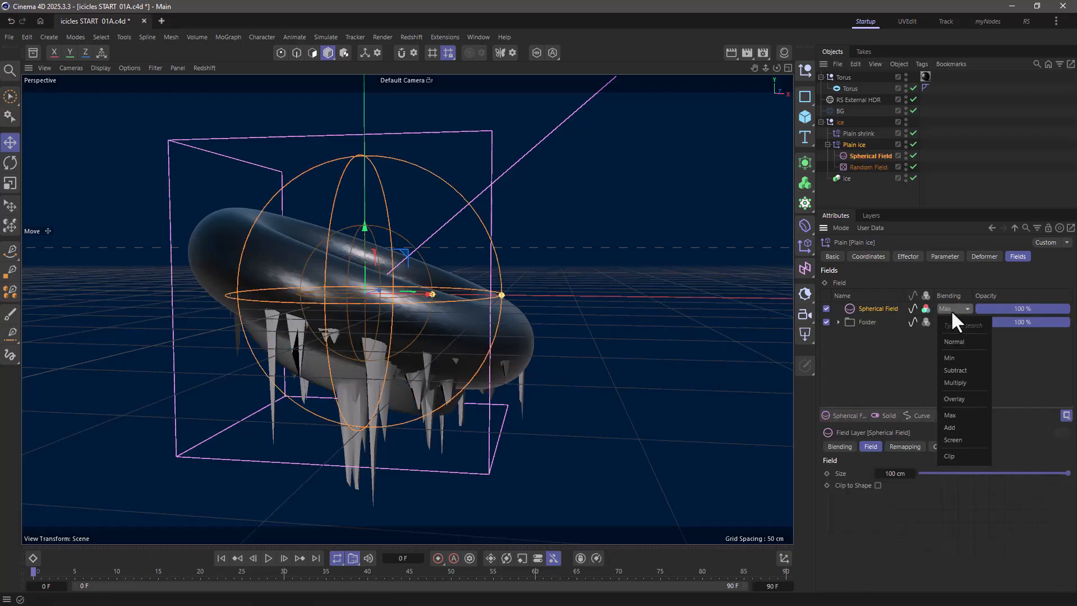
click(955, 382)
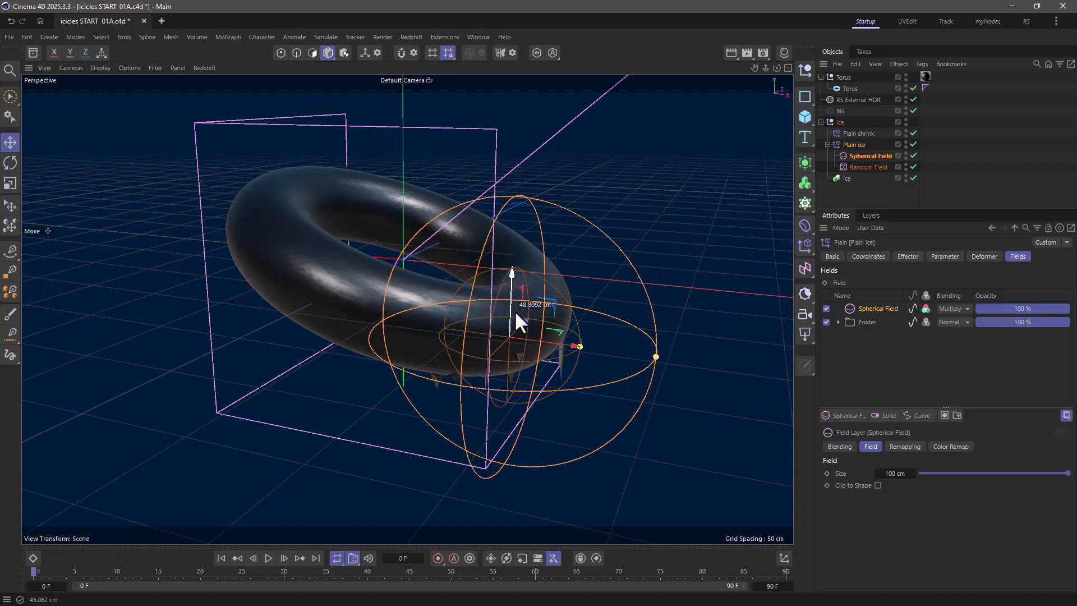
drag(512, 288, 476, 333)
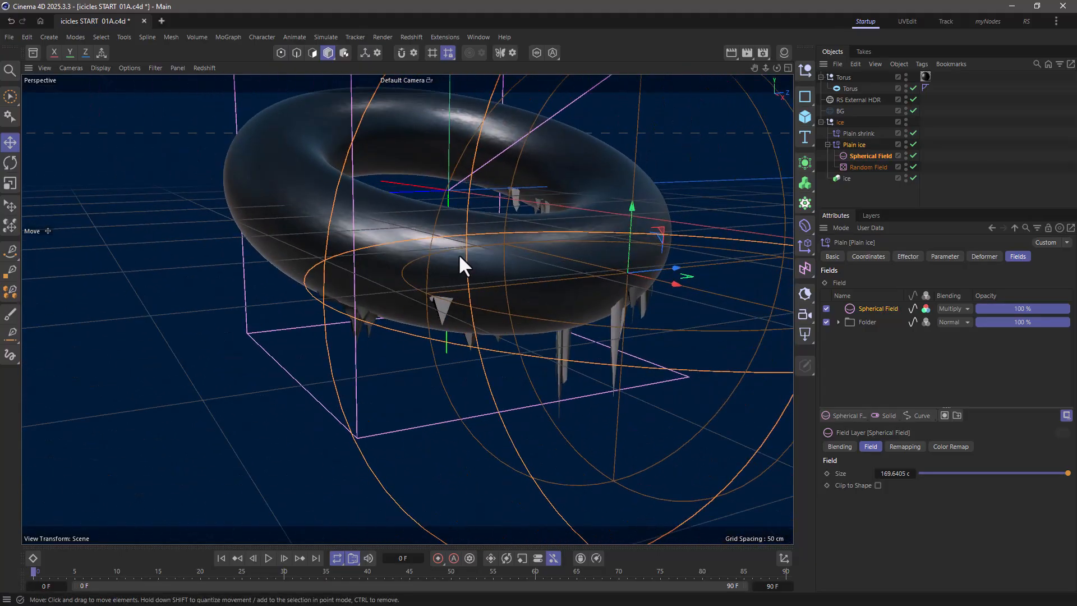
click(944, 256)
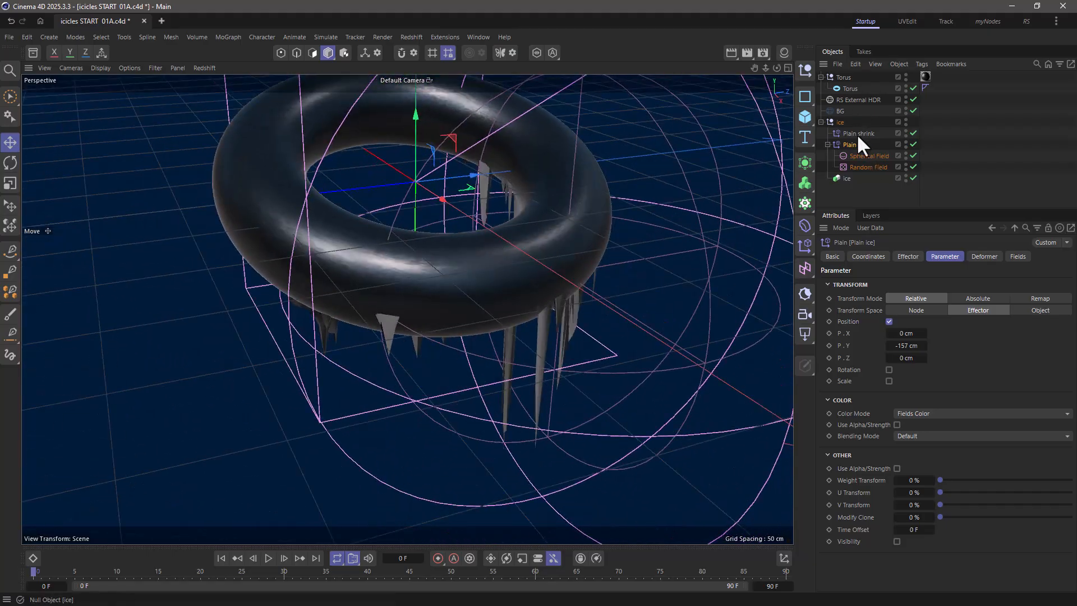
click(867, 155)
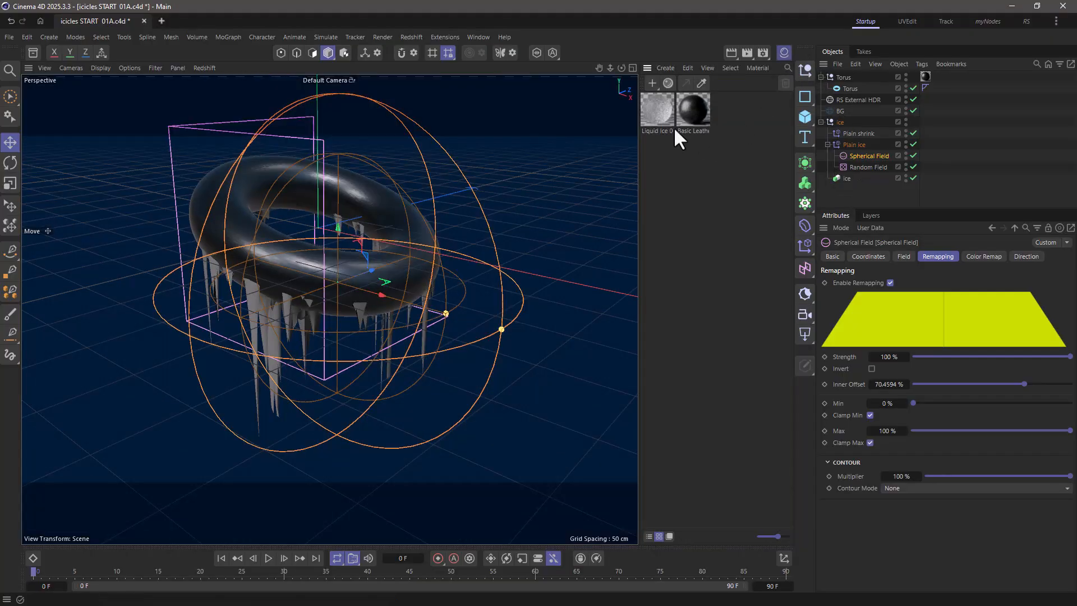
- Apply the Liquid Ice material to the ice object for the frosty icicle render
click(925, 177)
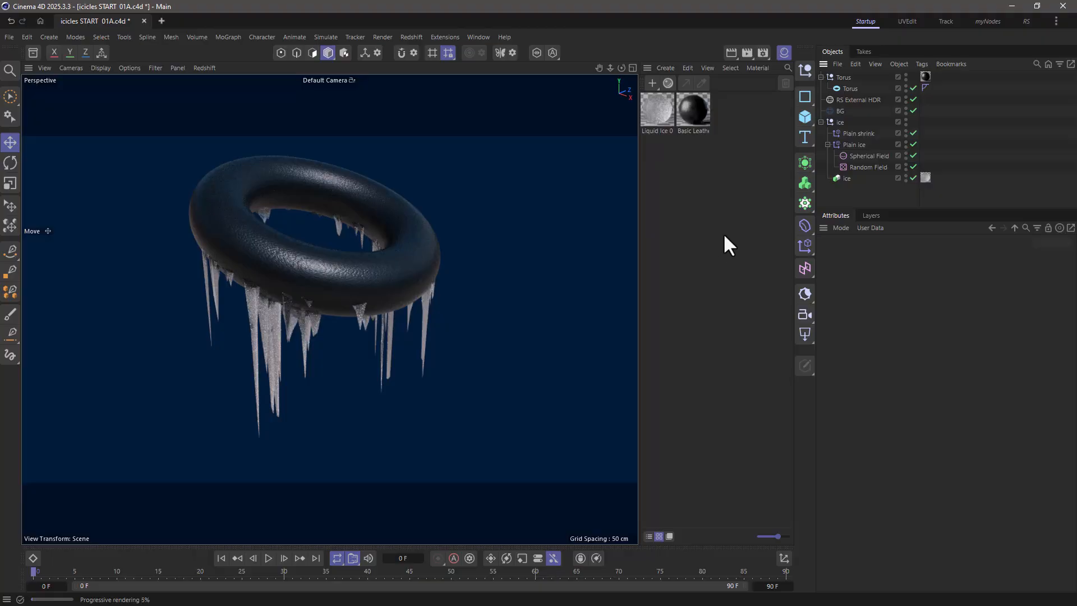
mouse_move(744, 265)
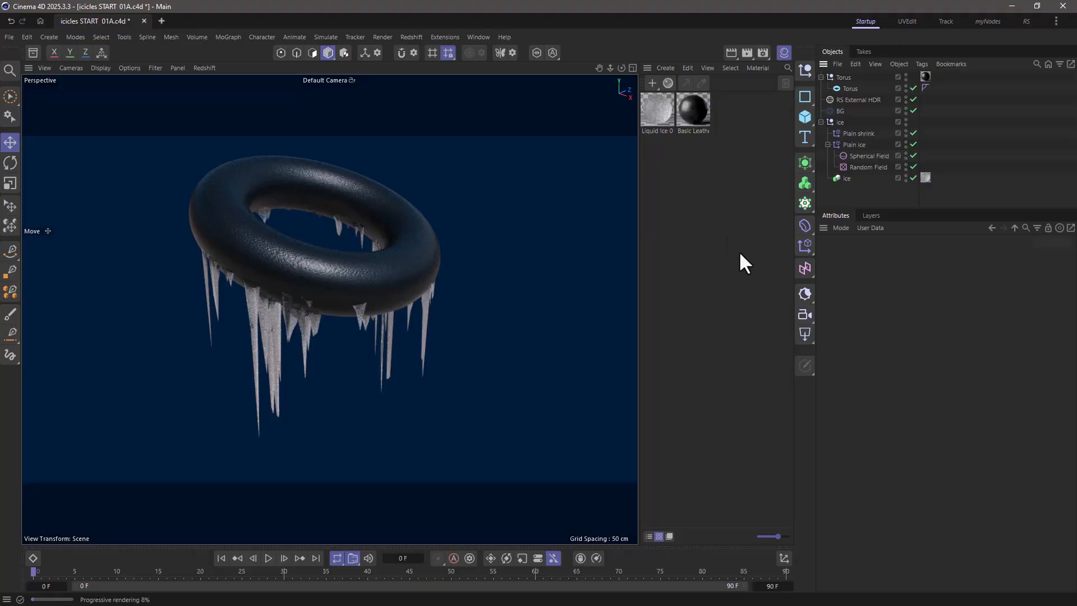